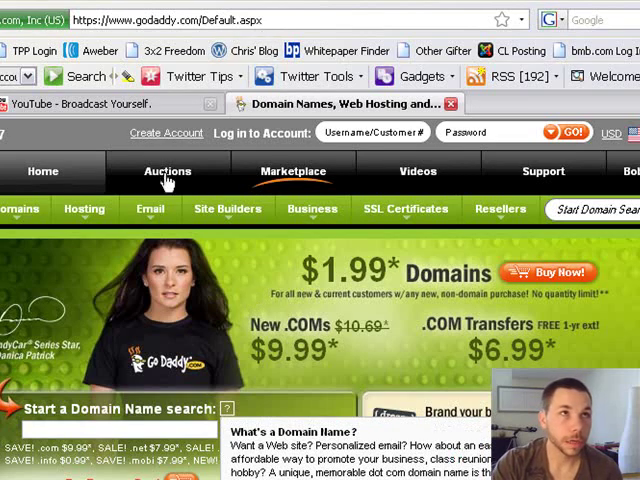
{"action": "left_click", "coordinate": [84, 208]}
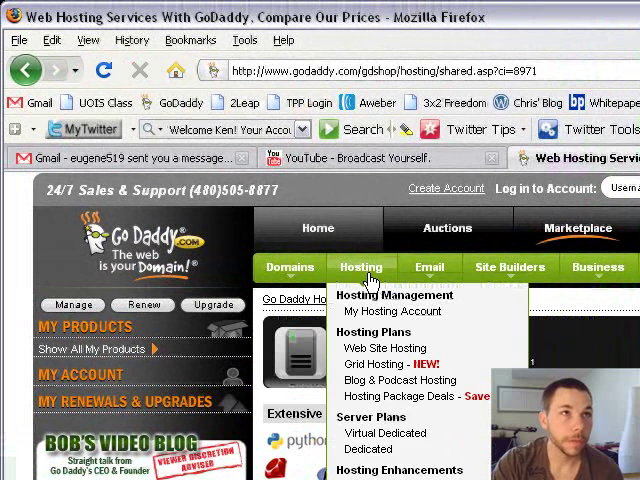
{"action": "left_click", "coordinate": [392, 312]}
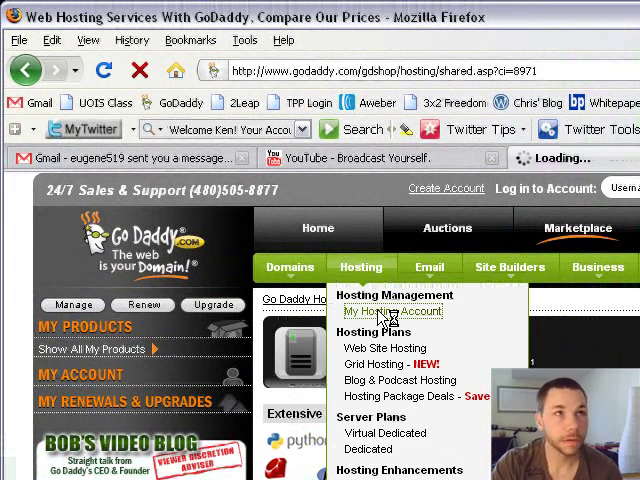
{"action": "left_click", "coordinate": [392, 312]}
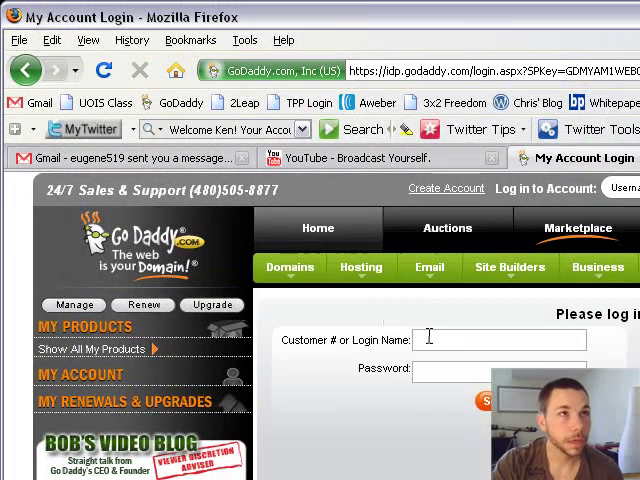
{"action": "type", "text": "keba"}
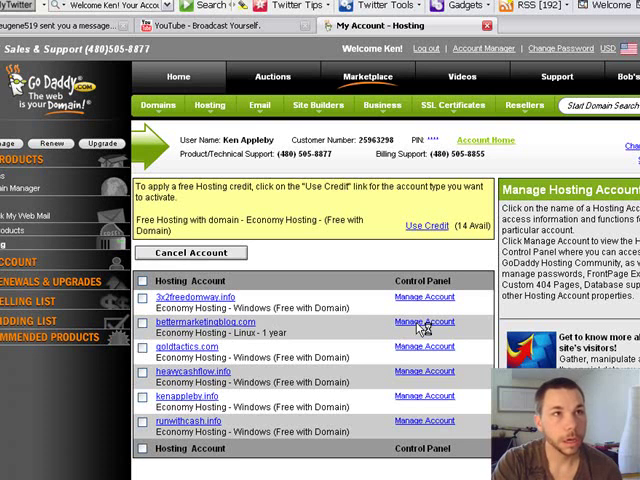
Launch the Hosting Control Center for the bettermarketingblog.com hosting plan via Manage Account
{"action": "left_click", "coordinate": [424, 320]}
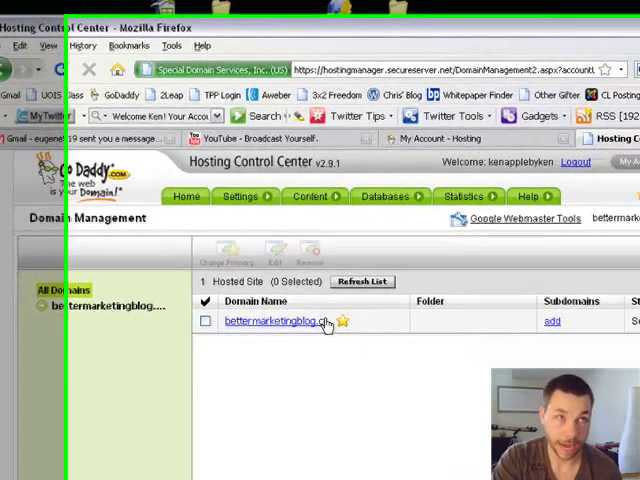
Start the Add Domain(s) form and begin entering heavycashflow.com as the new domain
{"action": "left_click", "coordinate": [552, 196]}
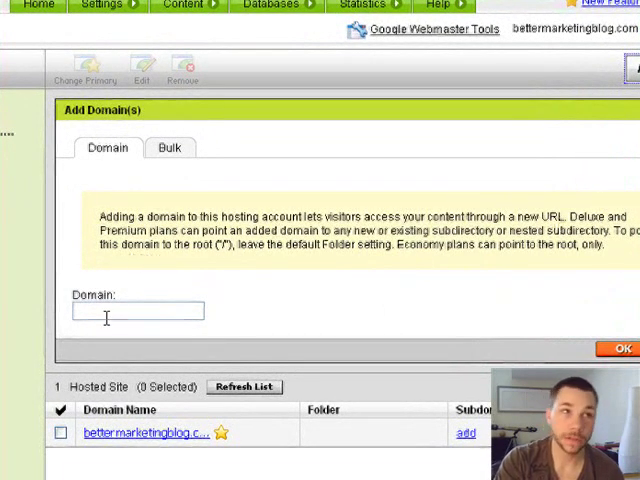
{"action": "mouse_move", "coordinate": [140, 432]}
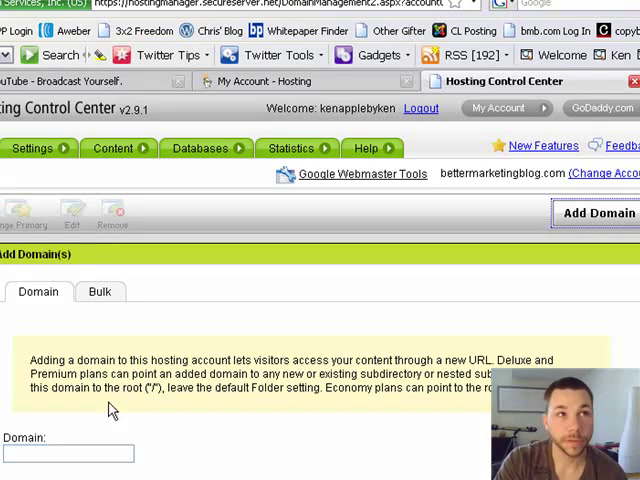
{"action": "mouse_move", "coordinate": [186, 418]}
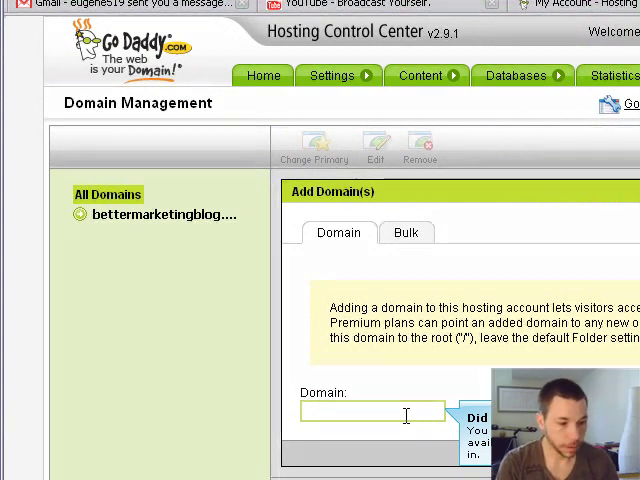
{"action": "type", "text": "heavycashflow.com"}
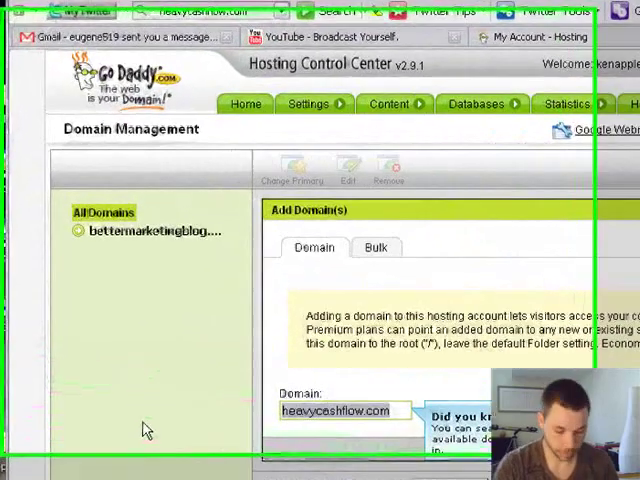
Enter runwithcash.com in the Domain field of the Add Domain(s) form
{"action": "type", "text": "runwith"}
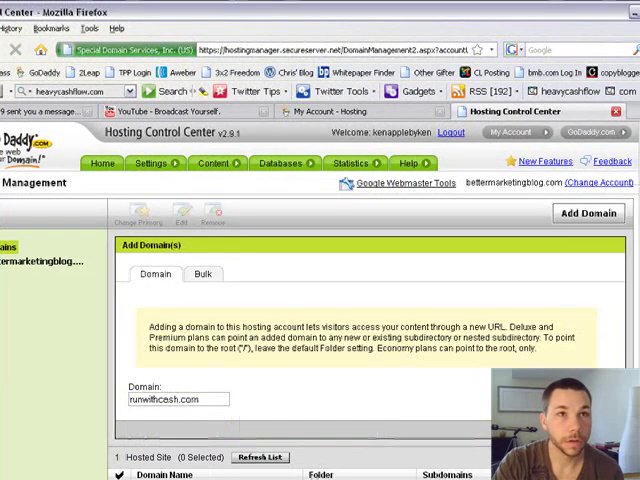
{"action": "left_click", "coordinate": [204, 272]}
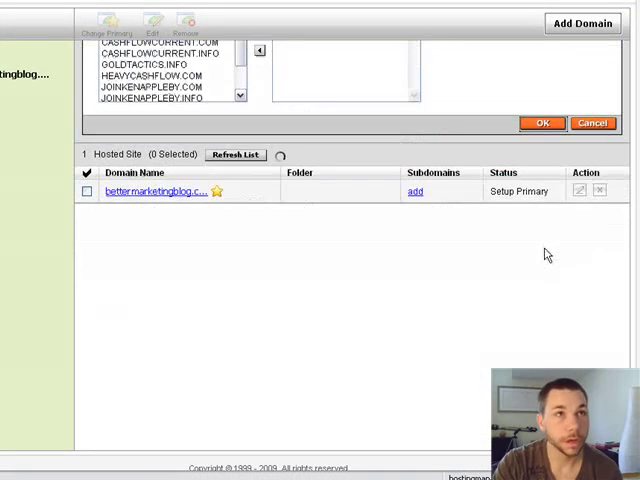
Submit runwithcash.com so it appears in Hosted Sites with Pending status beside bettermarketingblog.com
{"action": "left_click", "coordinate": [540, 122]}
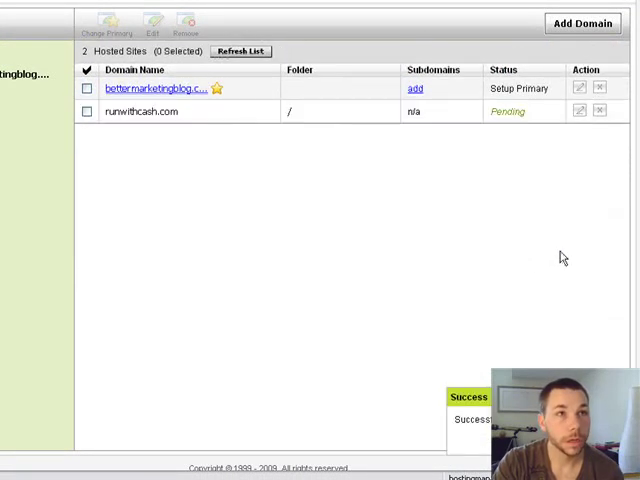
{"action": "mouse_move", "coordinate": [470, 376]}
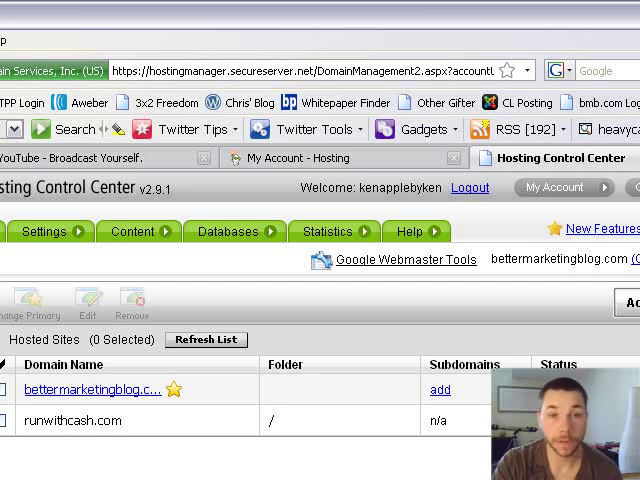
{"action": "scroll", "scroll_direction": "down", "scroll_amount": 3}
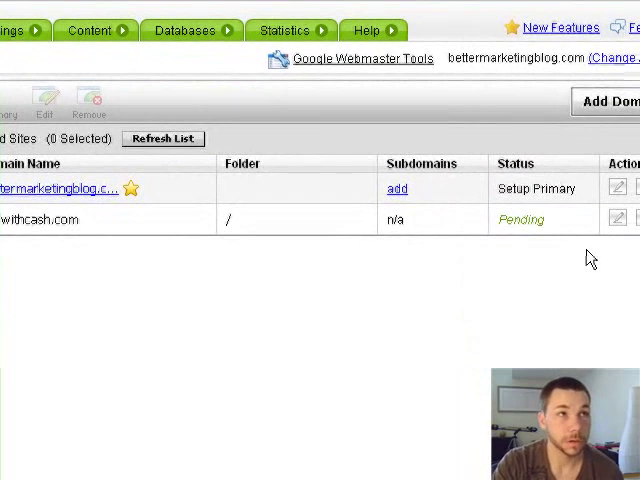